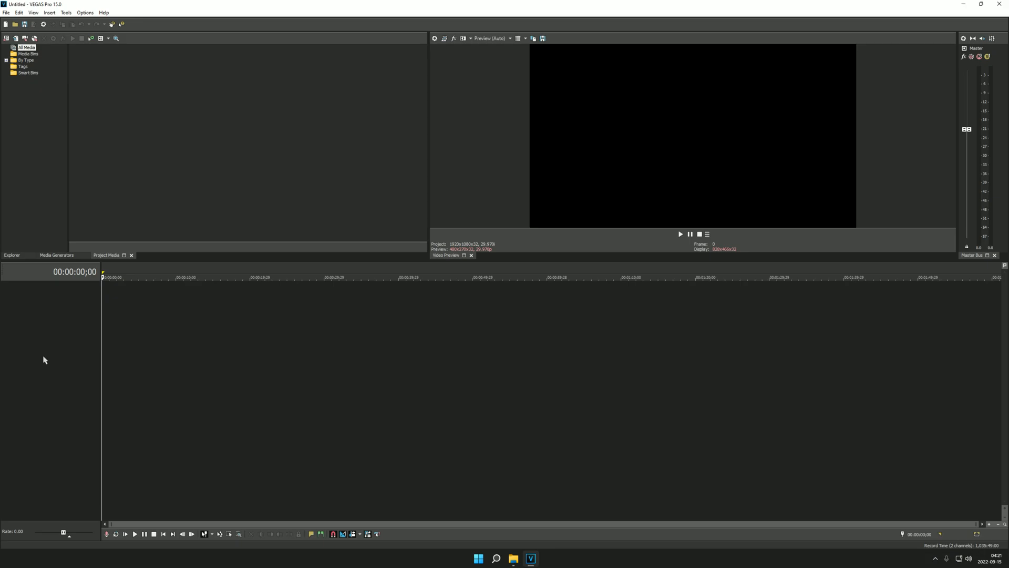
mouse_move(30, 322)
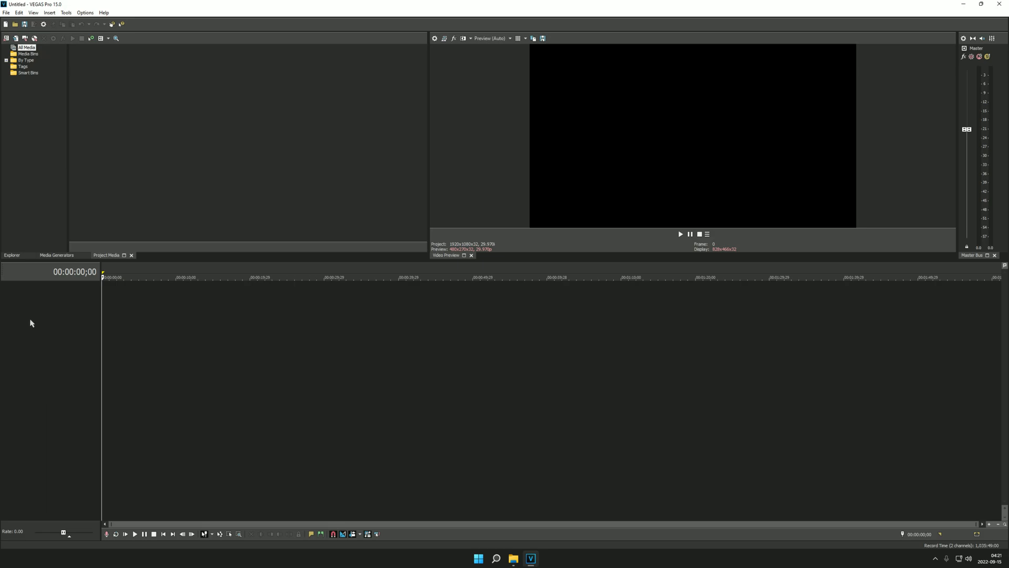
mouse_move(30, 272)
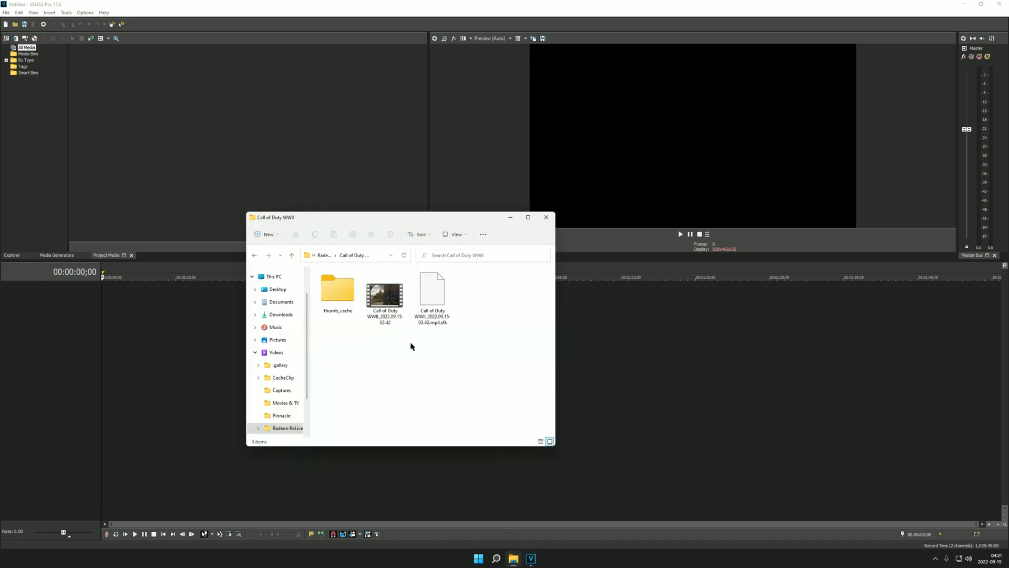
- Add the Call of Duty WWII gameplay recording to the project and match project video settings to it
double_click(385, 293)
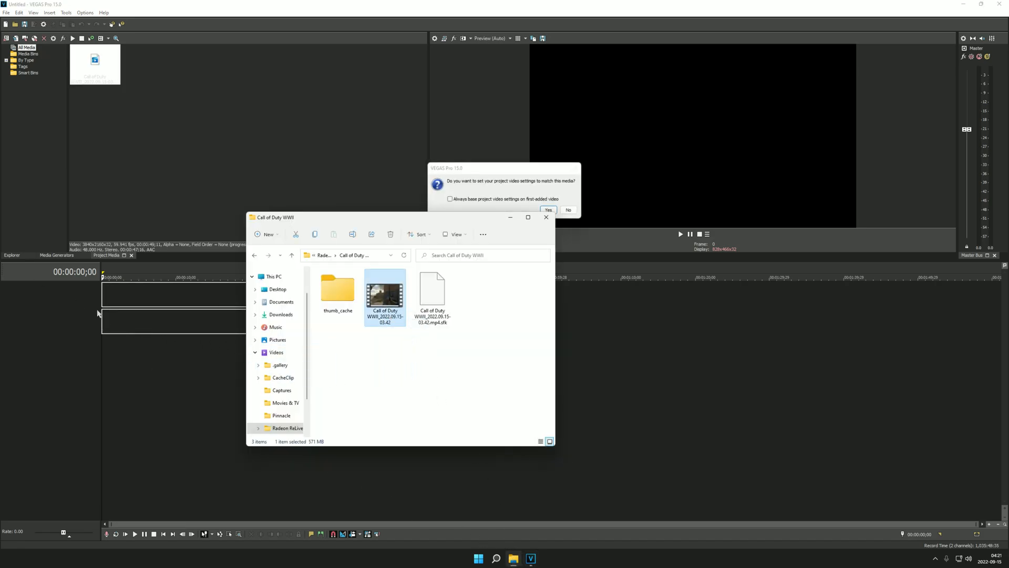
left_click(547, 211)
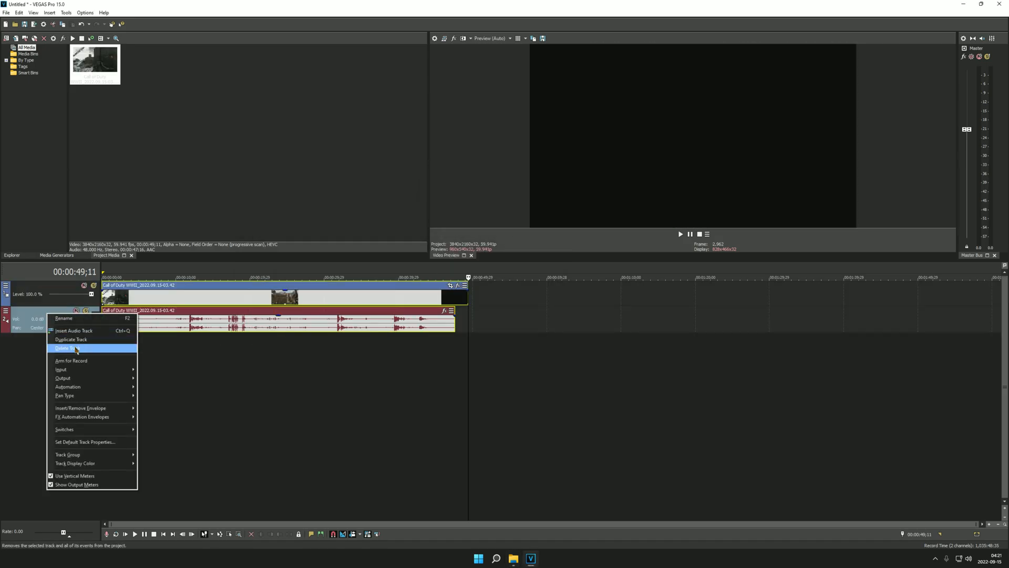
- Remove the clip's audio track, then cancel the test MP4 render partway
left_click(61, 348)
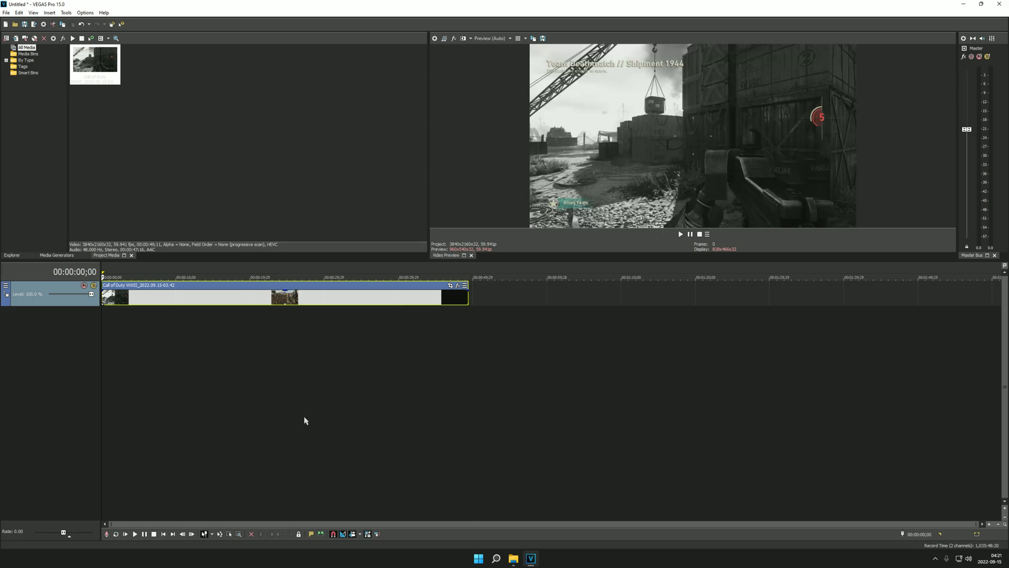
mouse_move(37, 421)
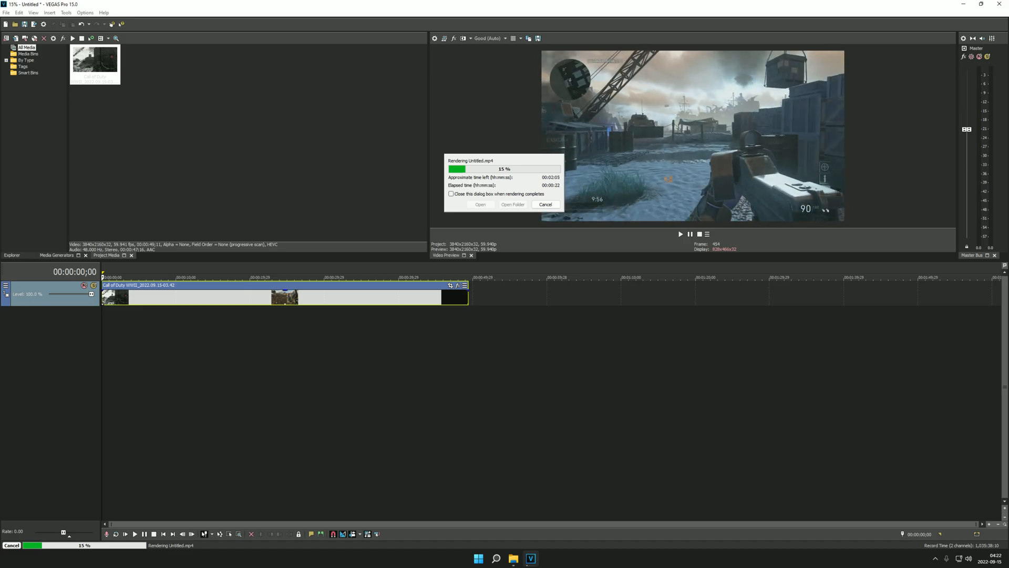
left_click(544, 203)
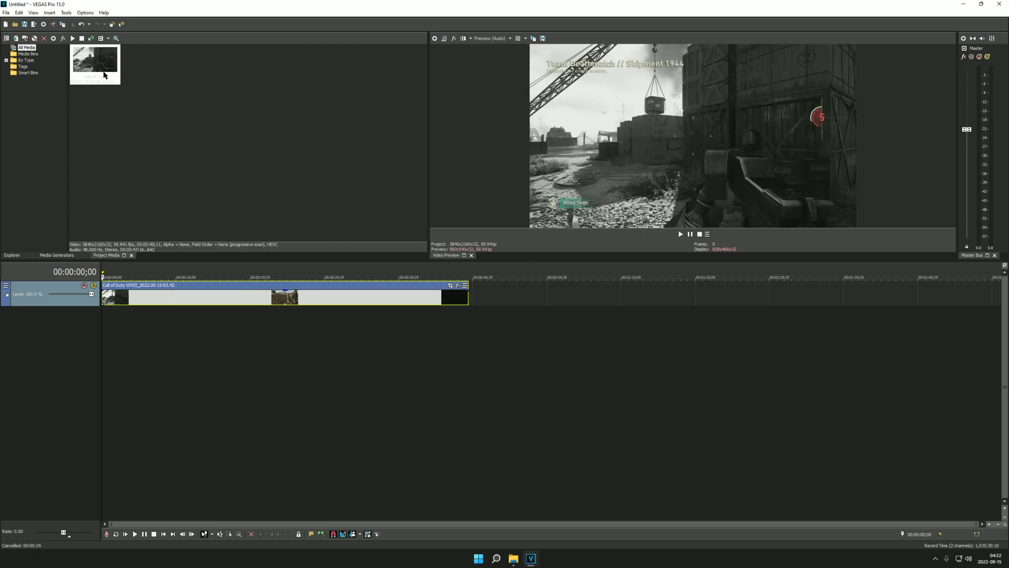
- Give the gameplay media a VEGAS Channel Blend media effect with the RGB to BGR preset
right_click(95, 64)
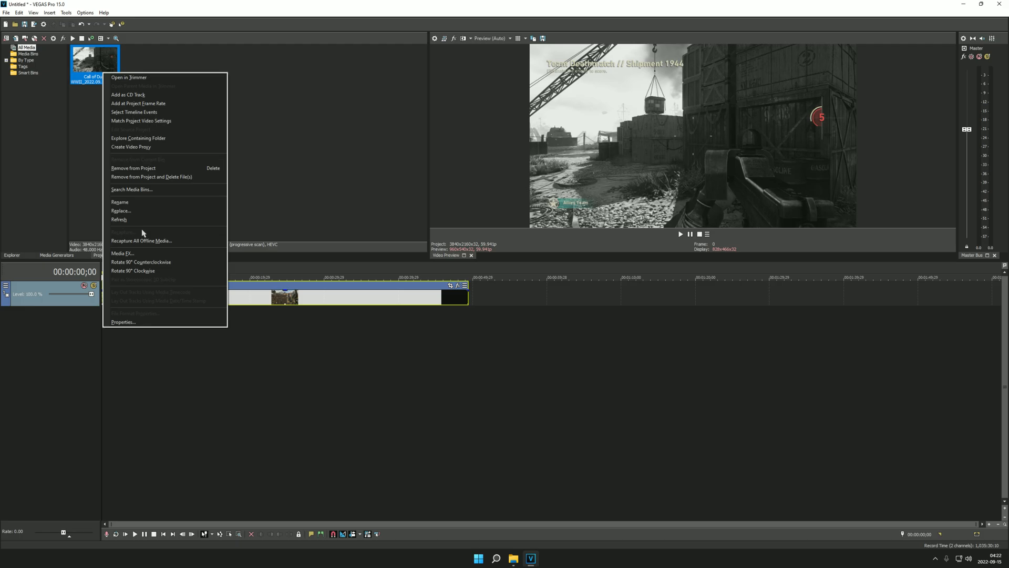
left_click(124, 254)
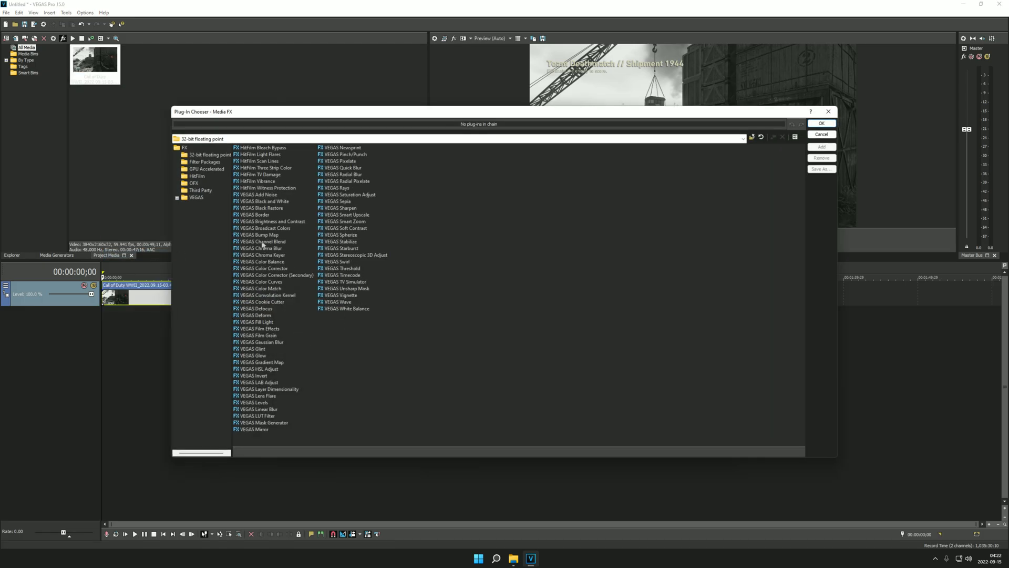
left_click(261, 240)
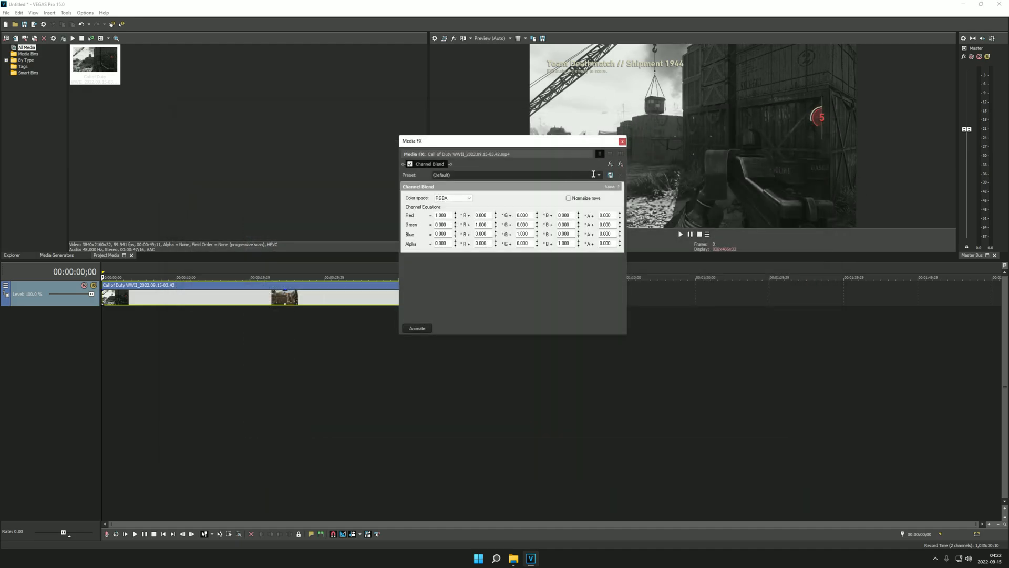
left_click(598, 175)
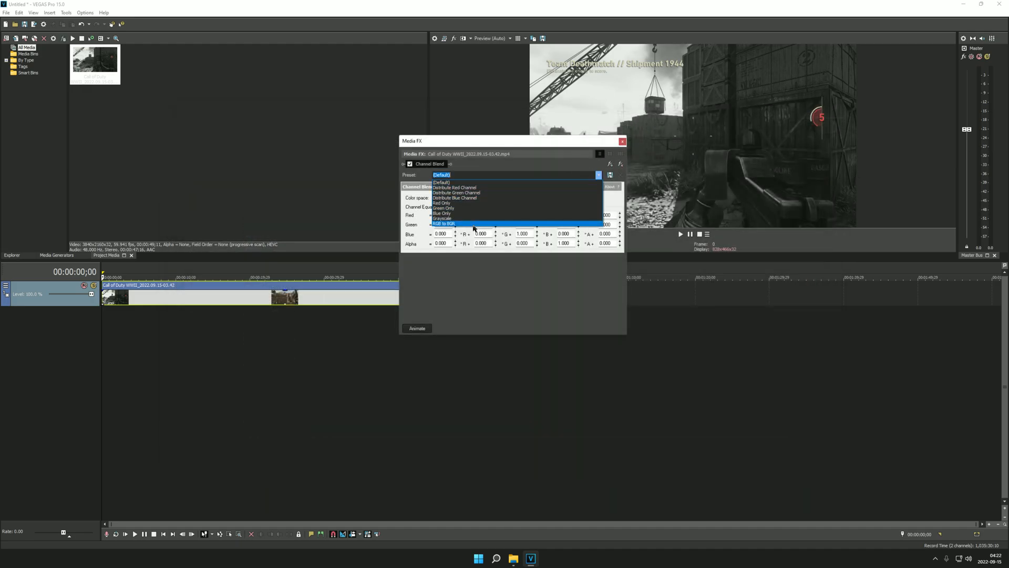
left_click(446, 223)
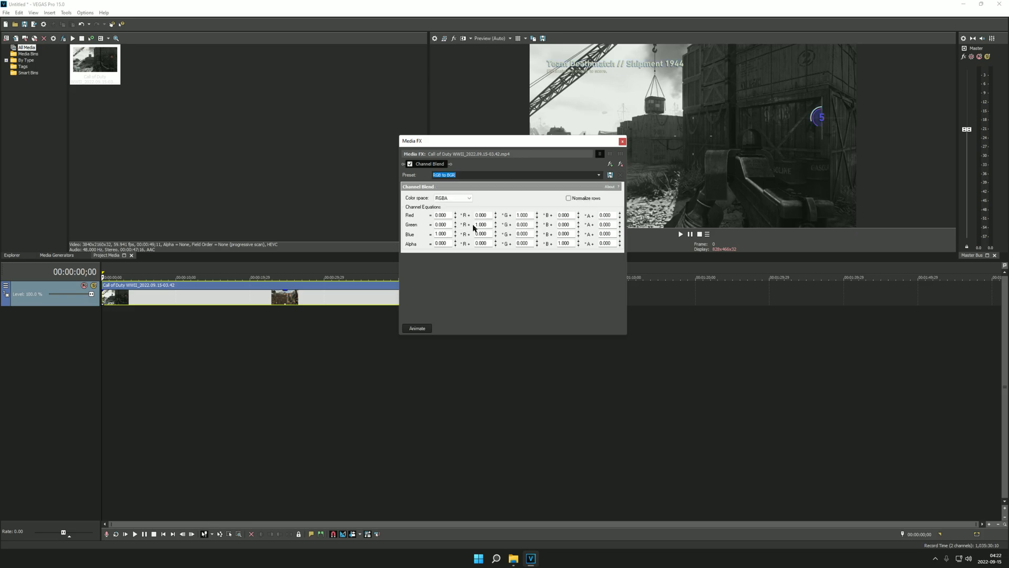
left_click(622, 140)
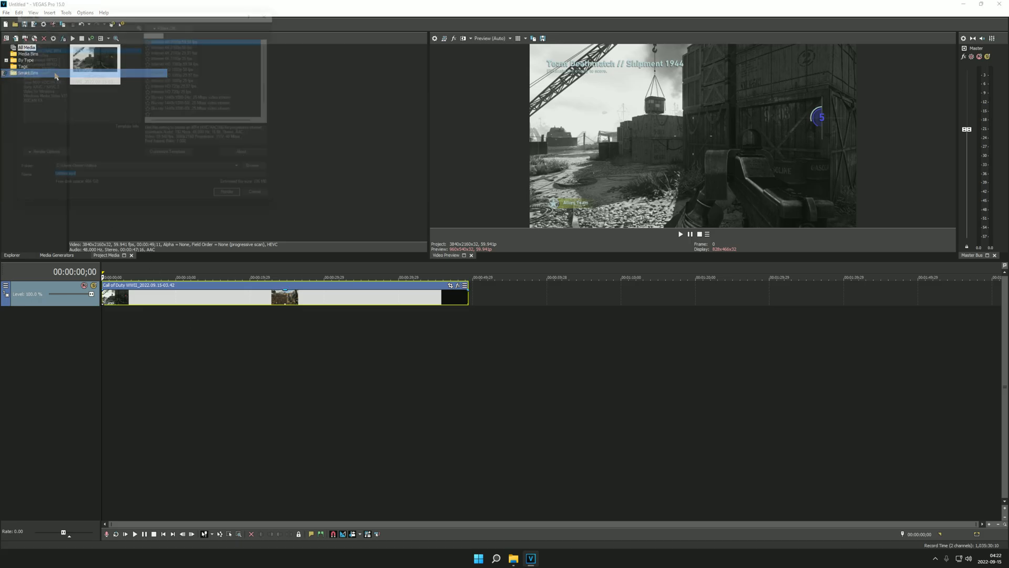
- Start a second MP4 render of the colour-swapped clip and cancel it partway
left_click(227, 192)
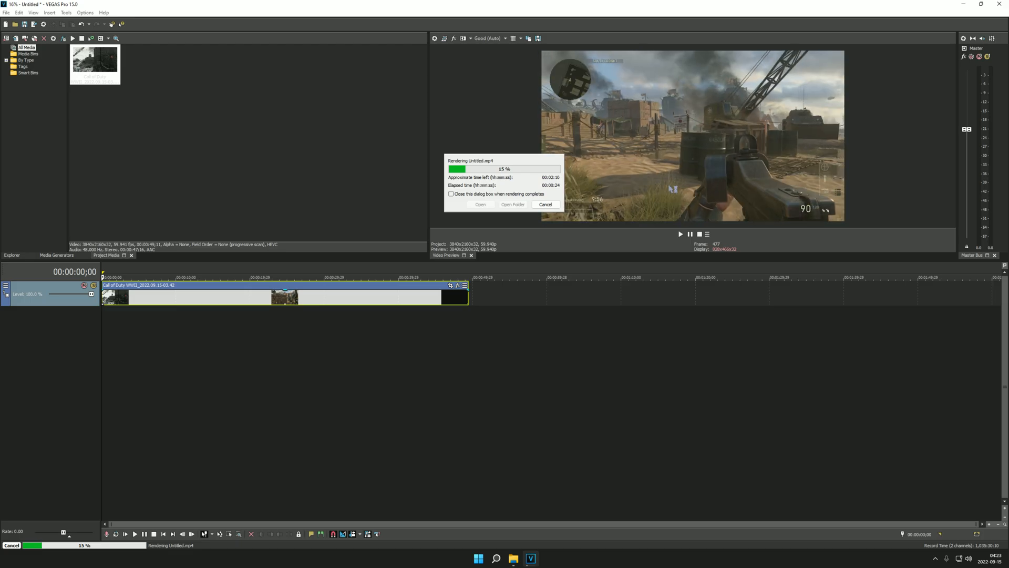
left_click(545, 204)
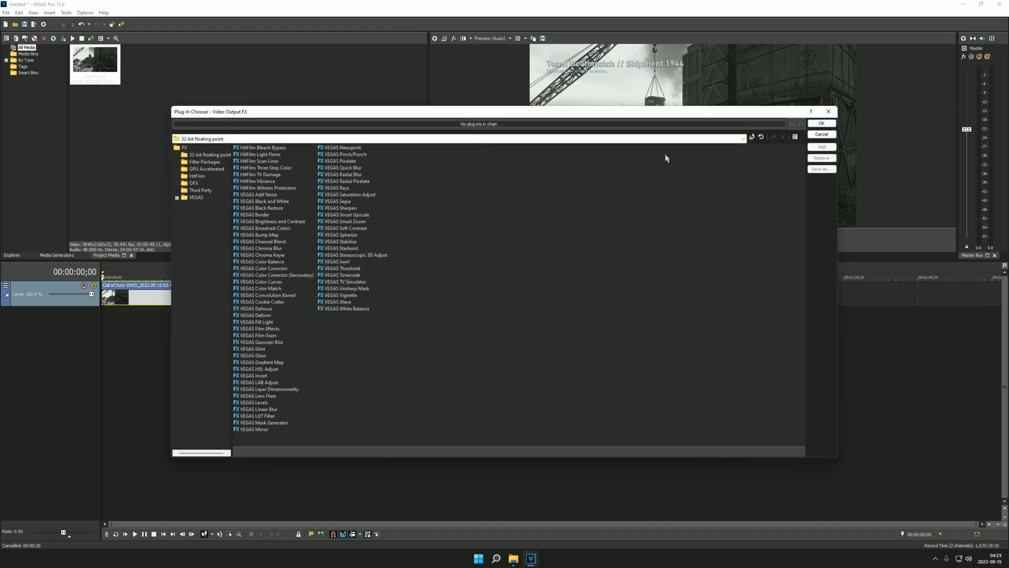
- Add VEGAS Channel Blend as a video output effect with the RGB to BGR preset
left_click(261, 242)
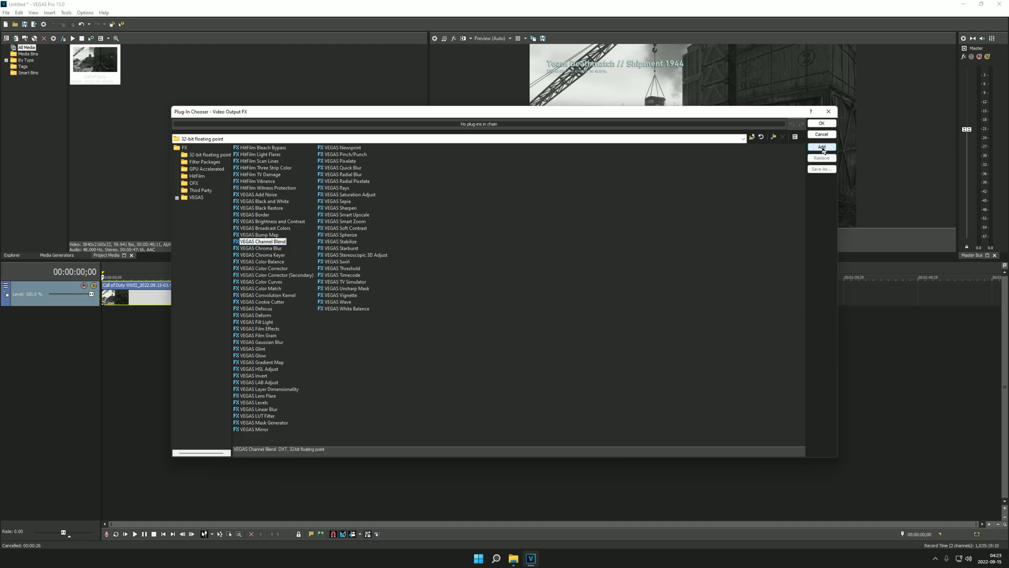
left_click(822, 147)
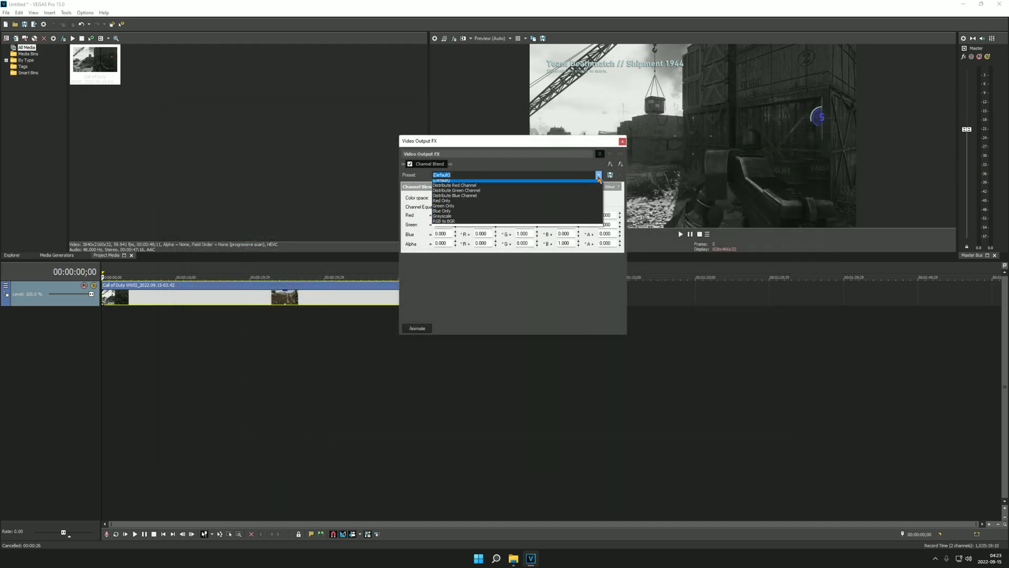
left_click(443, 221)
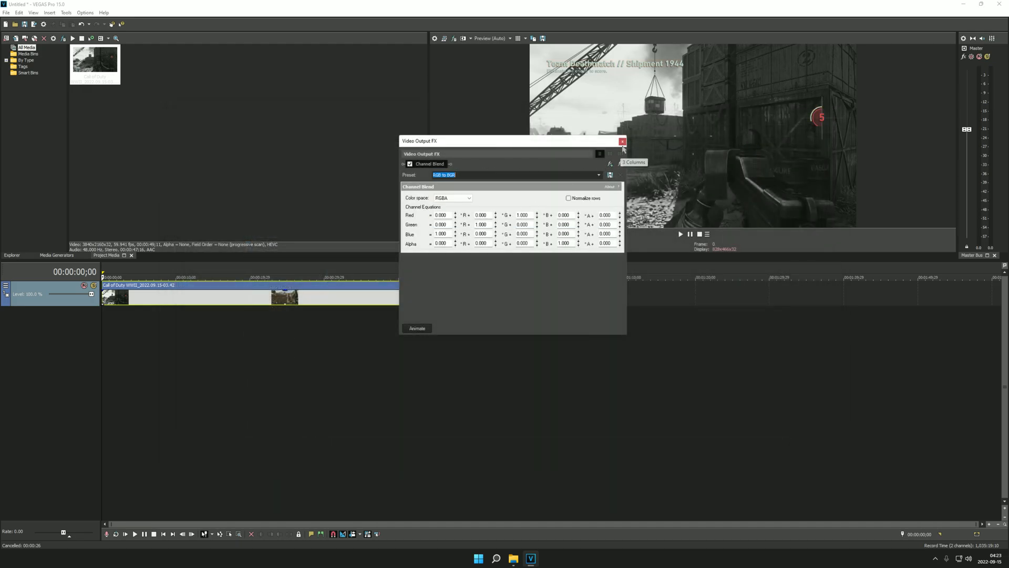
left_click(622, 140)
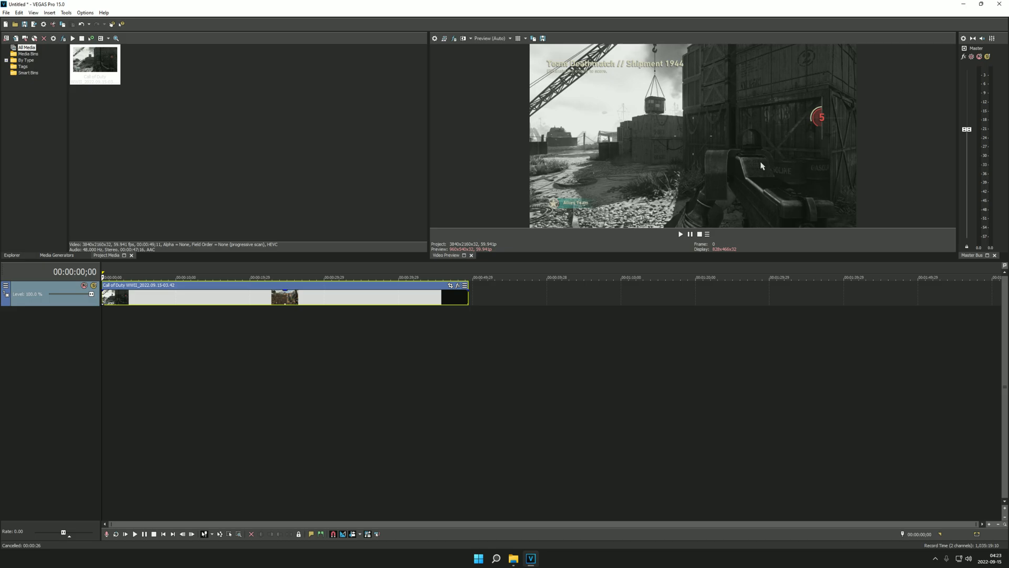
mouse_move(658, 306)
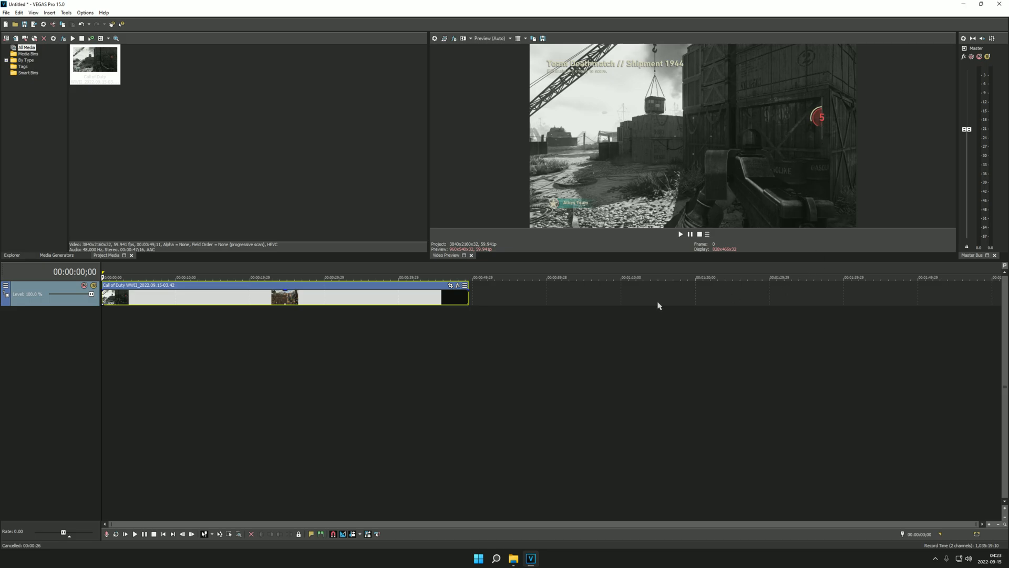
mouse_move(180, 290)
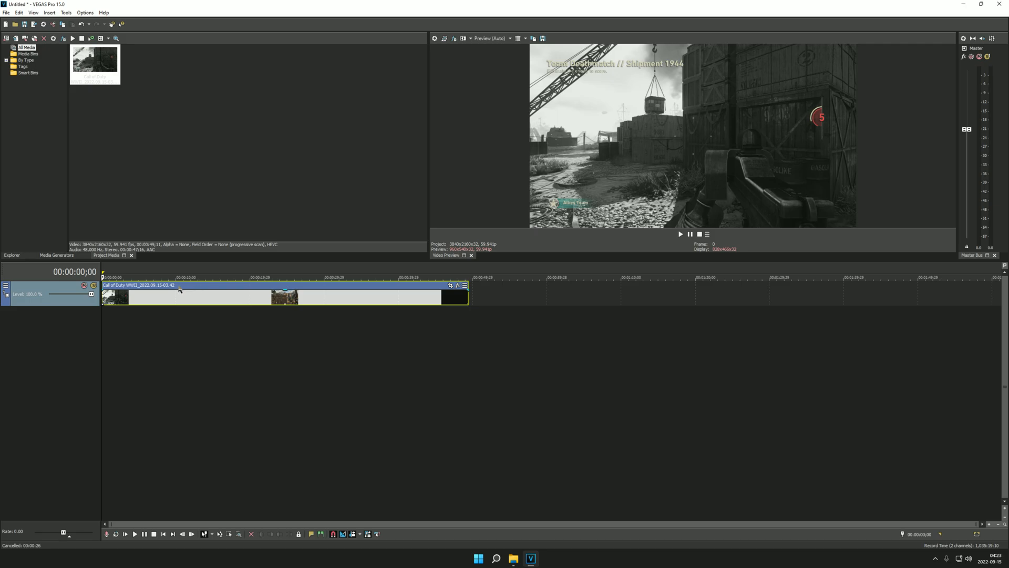
mouse_move(744, 137)
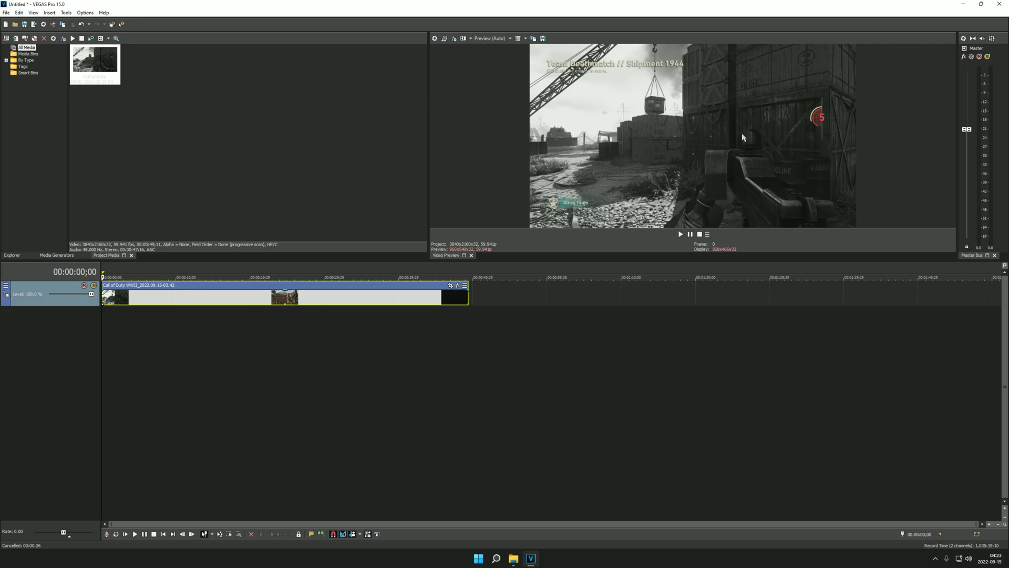
mouse_move(480, 82)
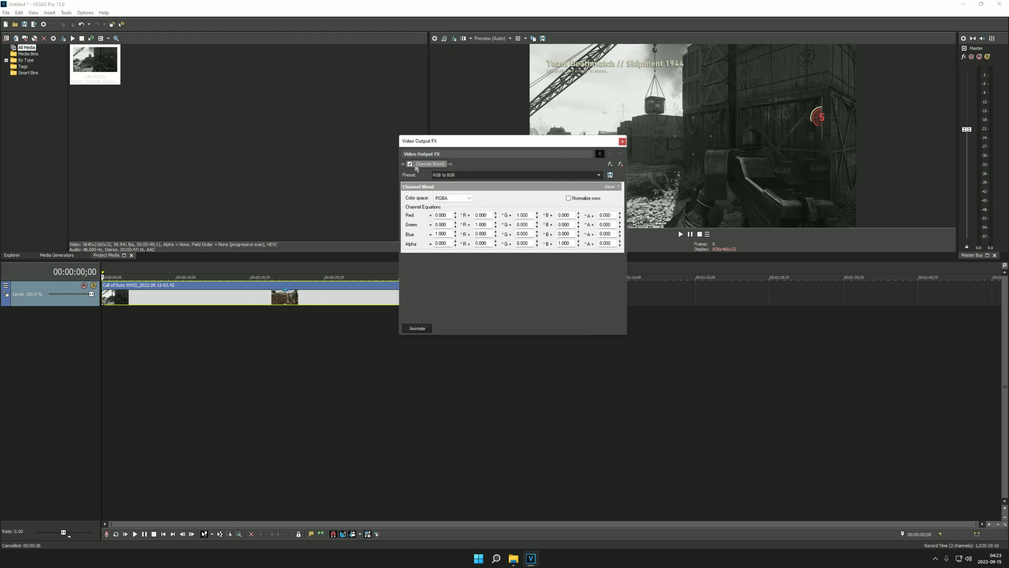
- Switch off the video output Channel Blend effect so only the clip's colour-swap shows
left_click(622, 141)
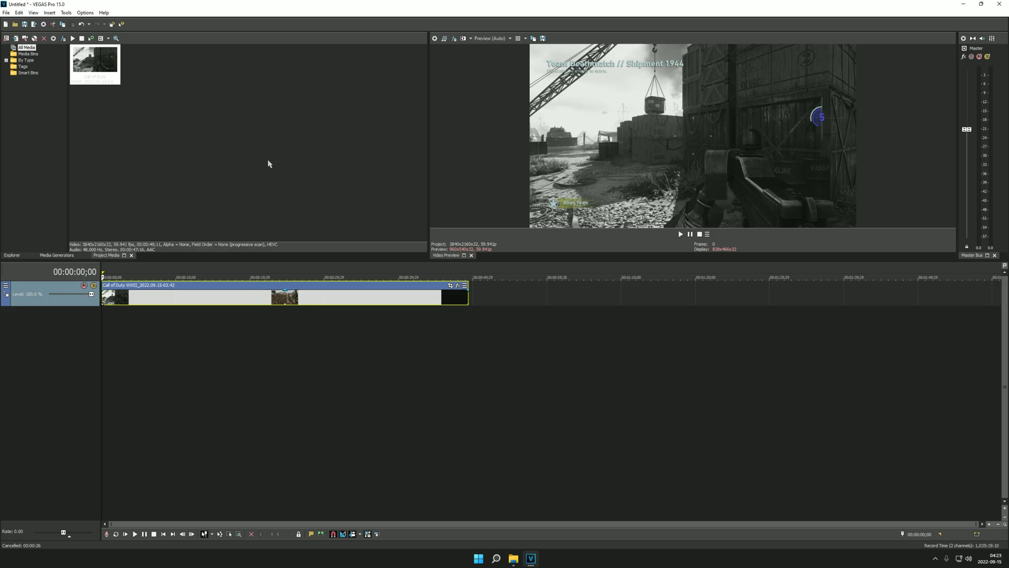
mouse_move(268, 162)
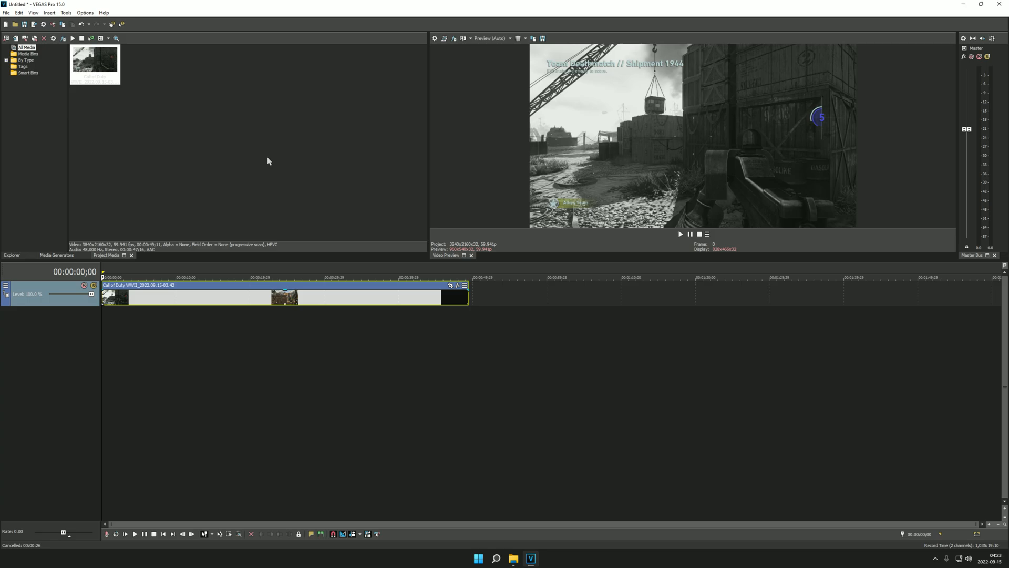
mouse_move(262, 160)
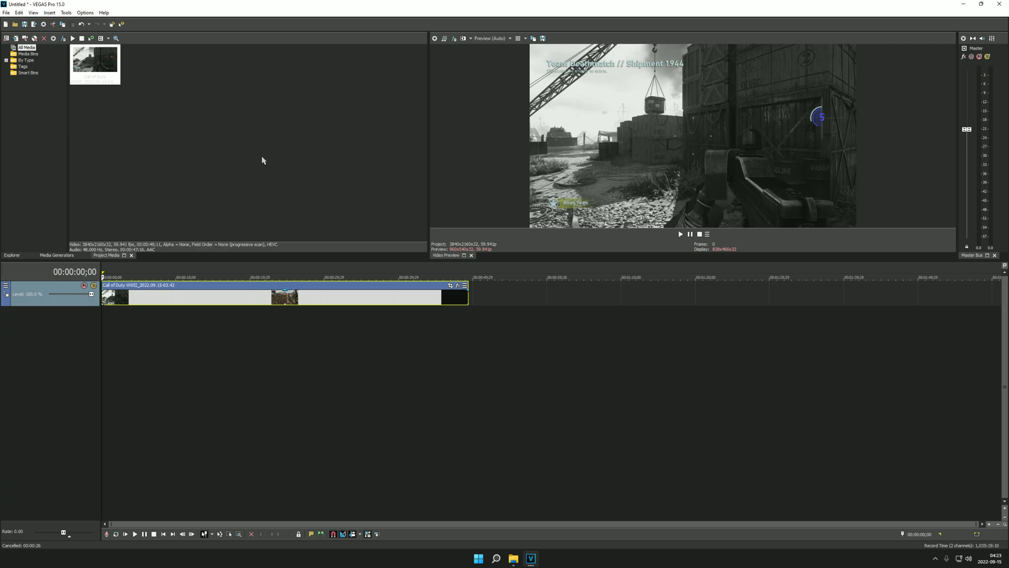
mouse_move(243, 25)
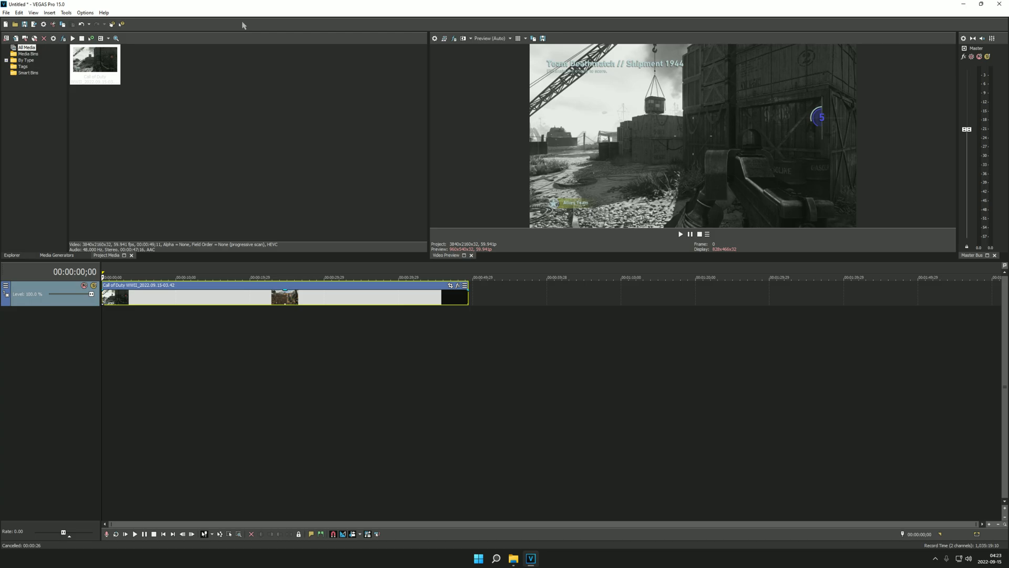
mouse_move(243, 25)
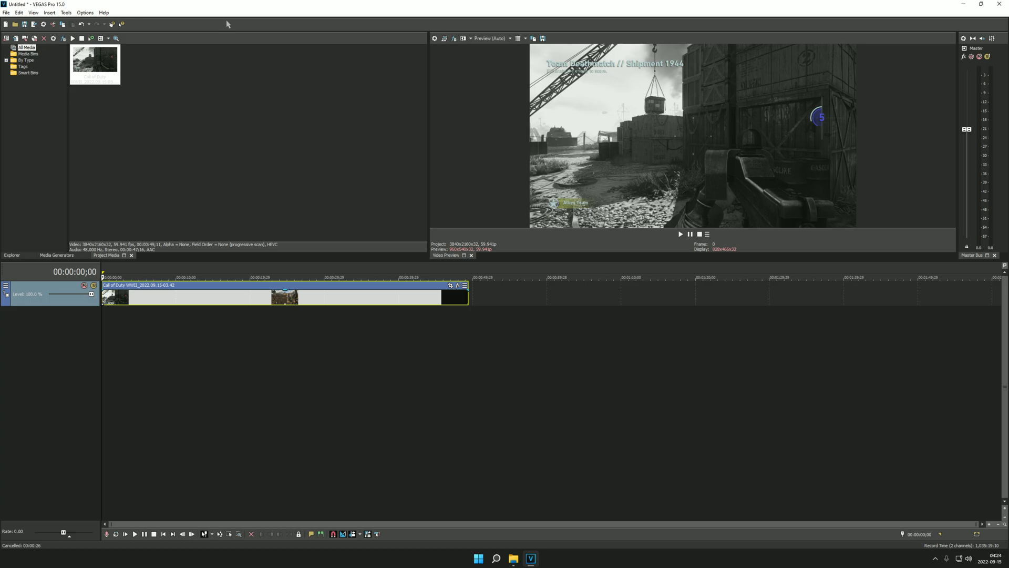
mouse_move(130, 7)
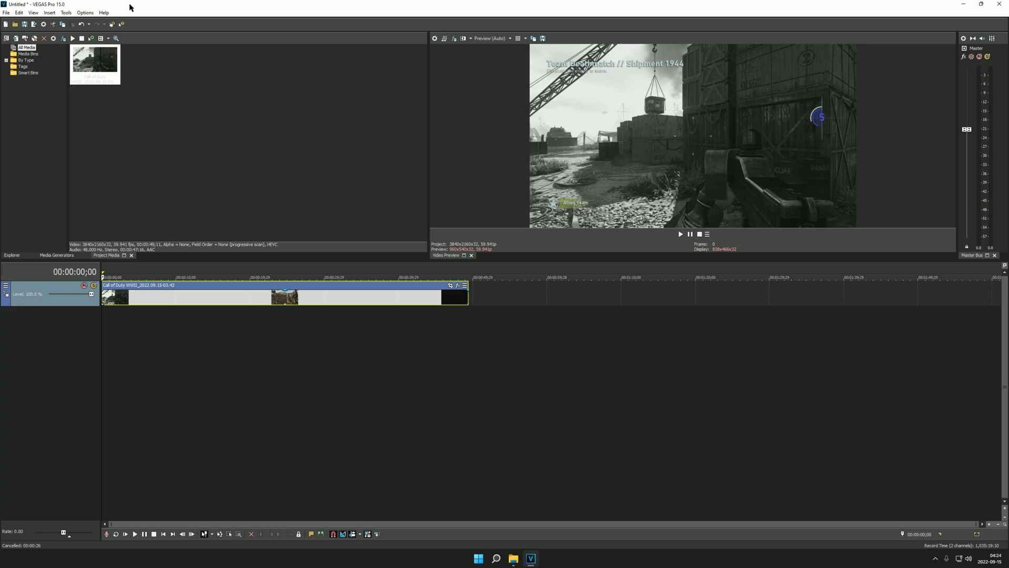
mouse_move(216, 10)
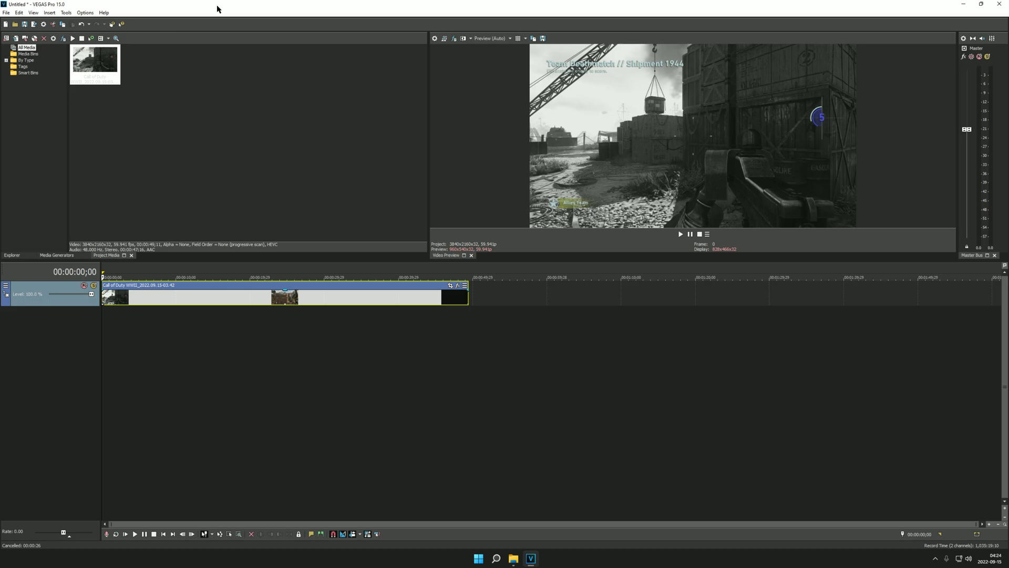